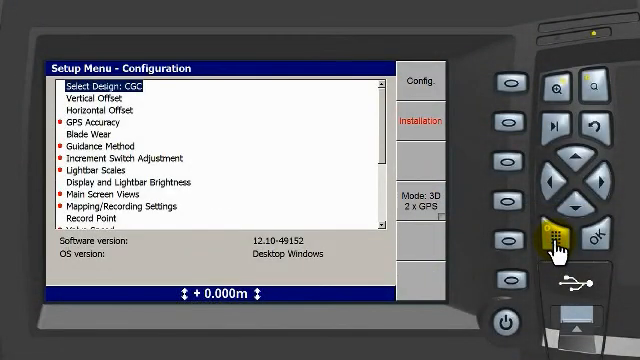
Start a New Level design from Select Design with elevation 200
{"action": "left_click", "coordinate": [550, 236]}
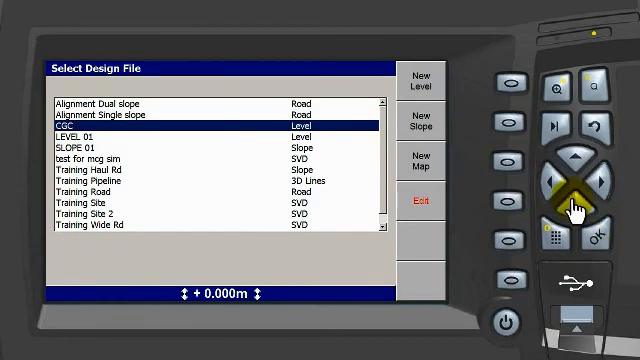
{"action": "mouse_move", "coordinate": [518, 82]}
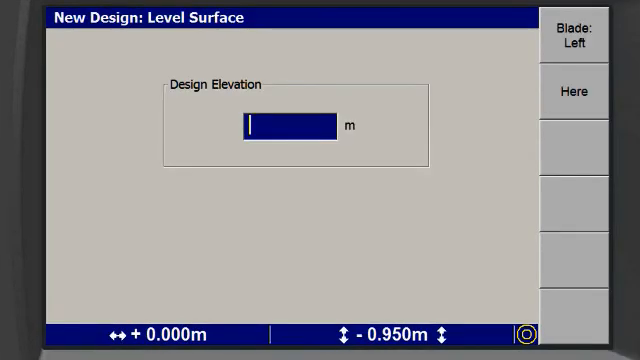
{"action": "type", "text": "2"}
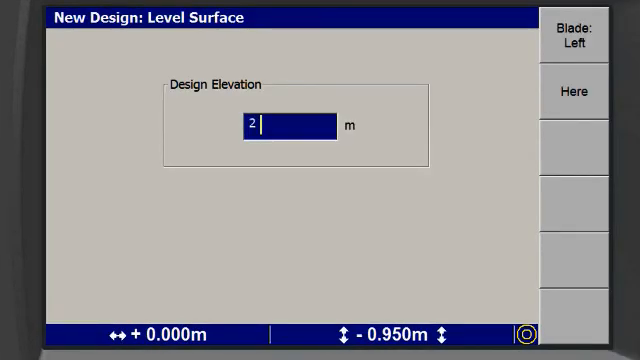
{"action": "type", "text": "0"}
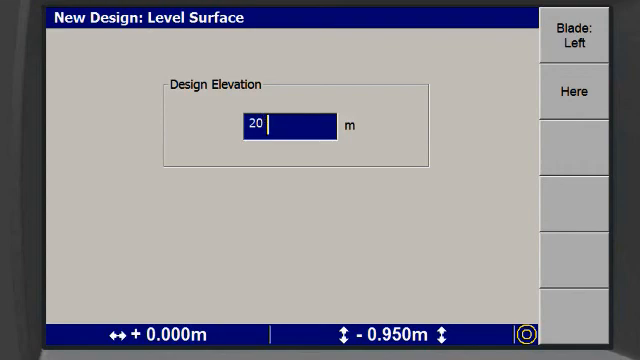
{"action": "type", "text": "0"}
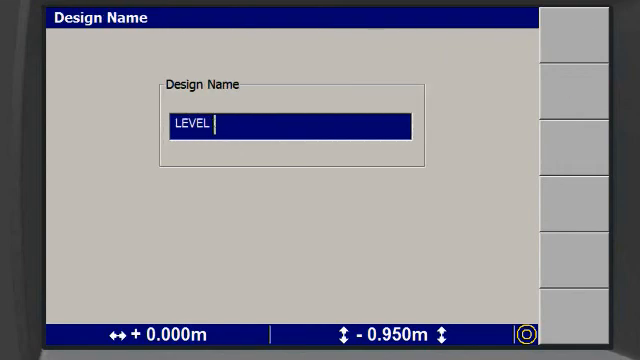
Replace the default design name with 200 and confirm
{"action": "key", "text": "ctrl+a"}
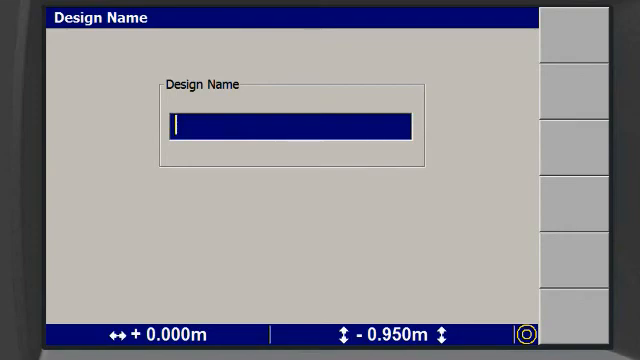
{"action": "type", "text": "2"}
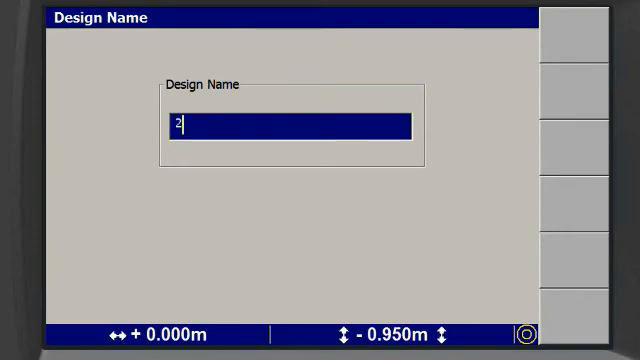
{"action": "type", "text": "00"}
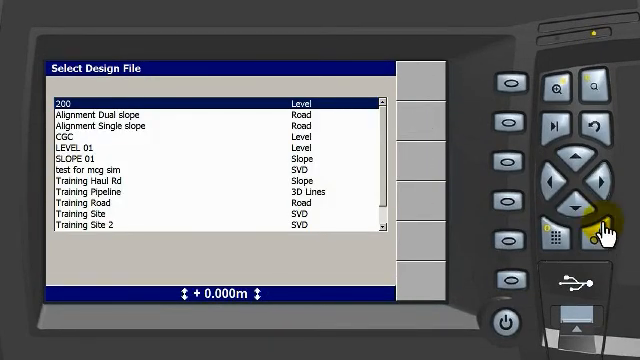
Open the level design, use Here for 4.427 m elevation, return to Setup Menu
{"action": "left_click", "coordinate": [606, 124]}
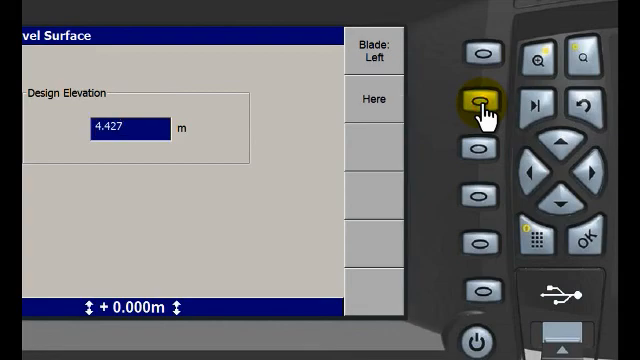
{"action": "left_click", "coordinate": [580, 238]}
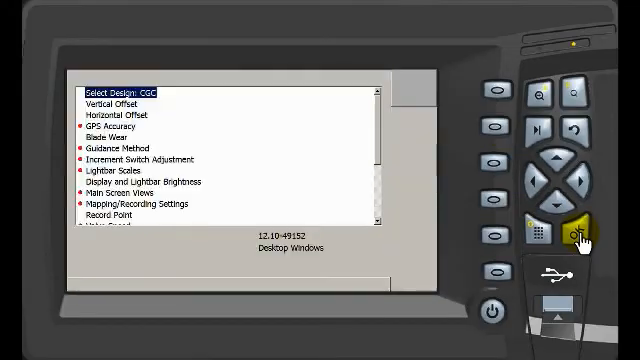
Raise the vertical offset by a +0.050 step and return to the plan view
{"action": "left_click", "coordinate": [572, 130]}
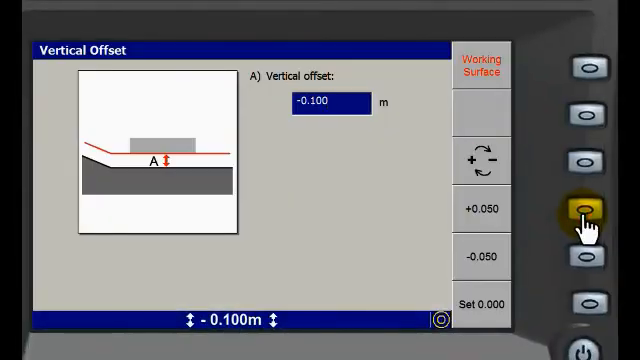
{"action": "left_click", "coordinate": [588, 208]}
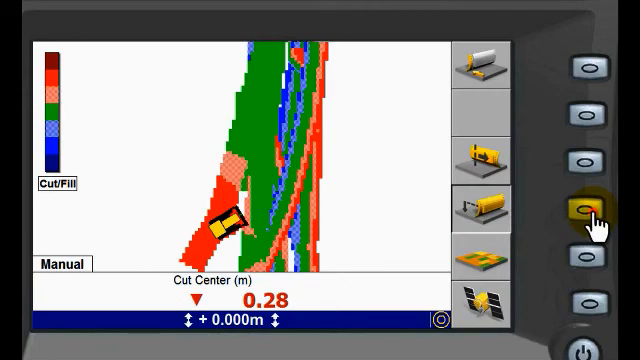
{"action": "left_click", "coordinate": [490, 196]}
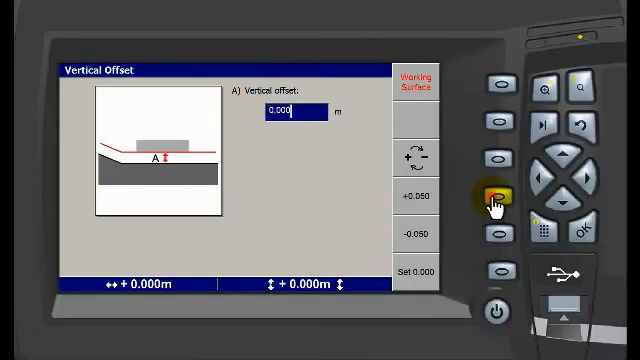
{"action": "left_click", "coordinate": [496, 196]}
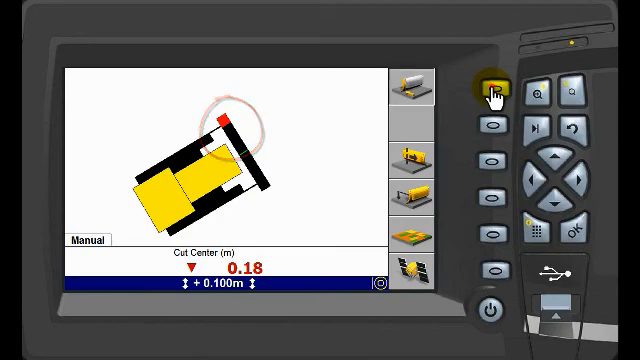
Create two-point sloping design SLOPE 02 with Point 1 at elevation 200.940 m
{"action": "left_click", "coordinate": [498, 88]}
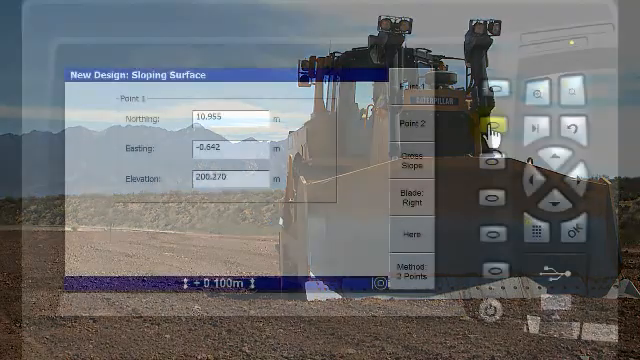
{"action": "left_click", "coordinate": [412, 124]}
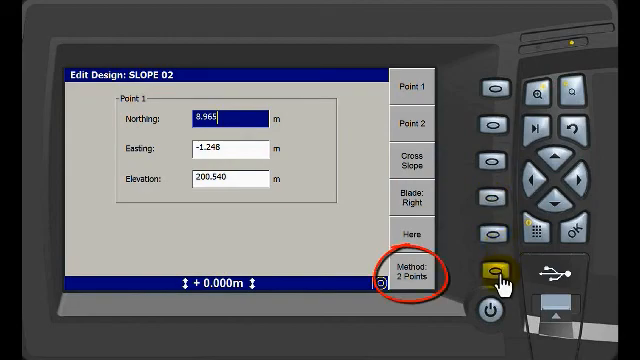
Switch SLOPE 02 to the Pt/Dir method with direction 8.460°
{"action": "left_click", "coordinate": [494, 124]}
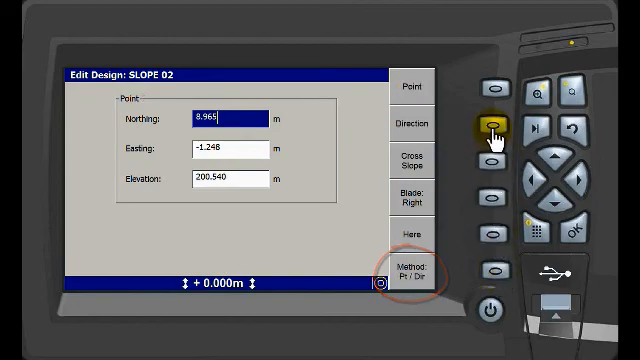
{"action": "left_click", "coordinate": [412, 122]}
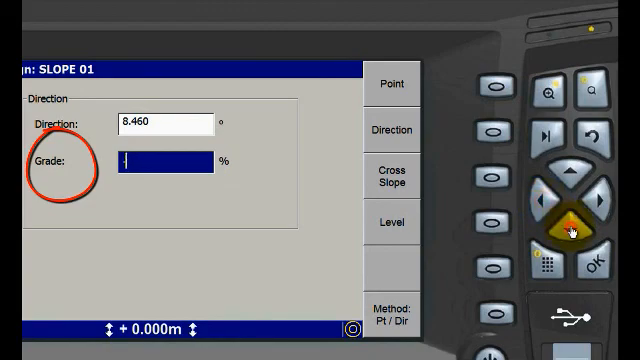
Enter the grade, set left and right cross slope to 0.000 %, return to Setup Menu
{"action": "type", "text": "-0"}
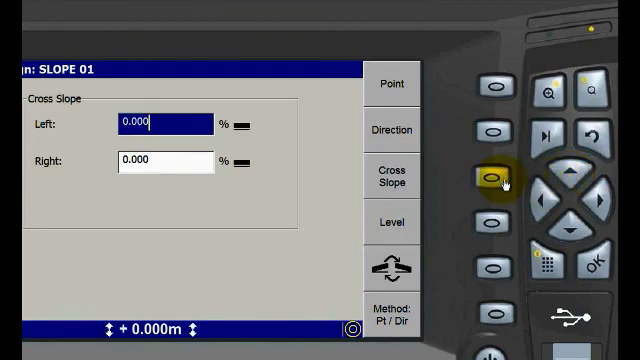
{"action": "left_click", "coordinate": [564, 168]}
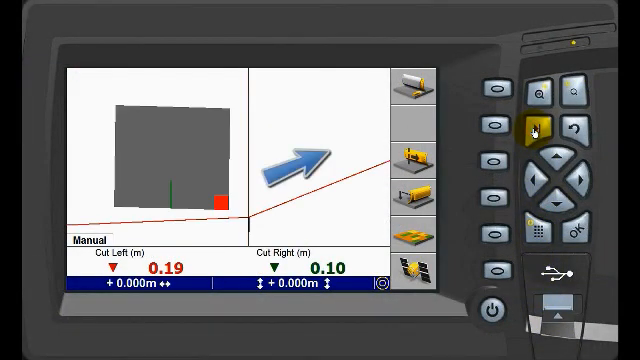
{"action": "left_click", "coordinate": [532, 236]}
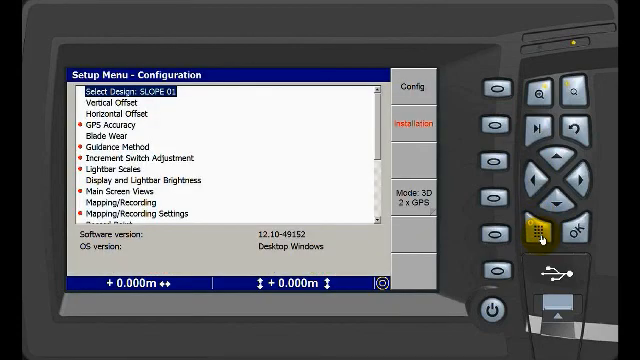